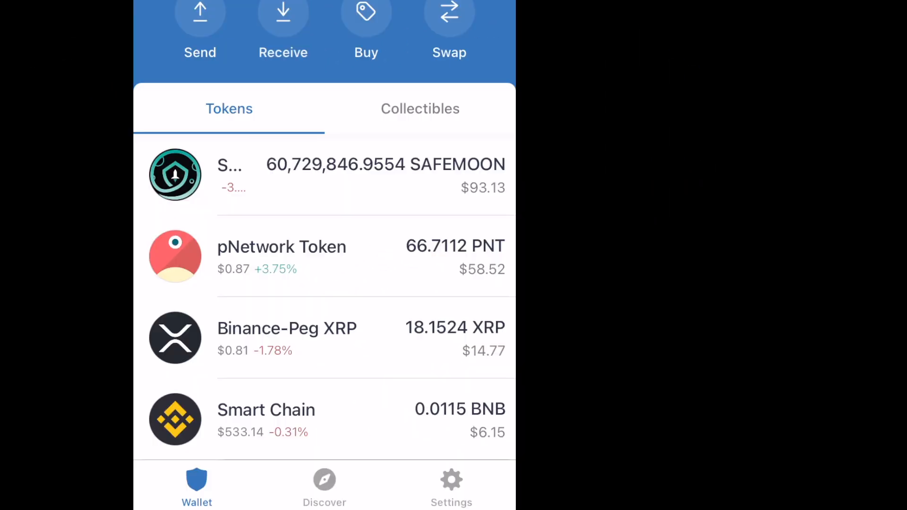
Step: View the Main Wallet's details from Trust Wallet's settings wallet list
click(451, 486)
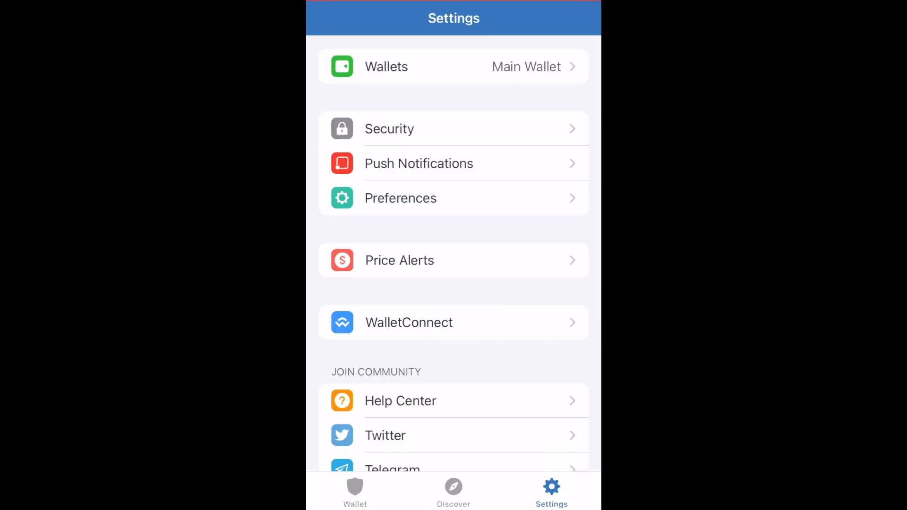
click(453, 66)
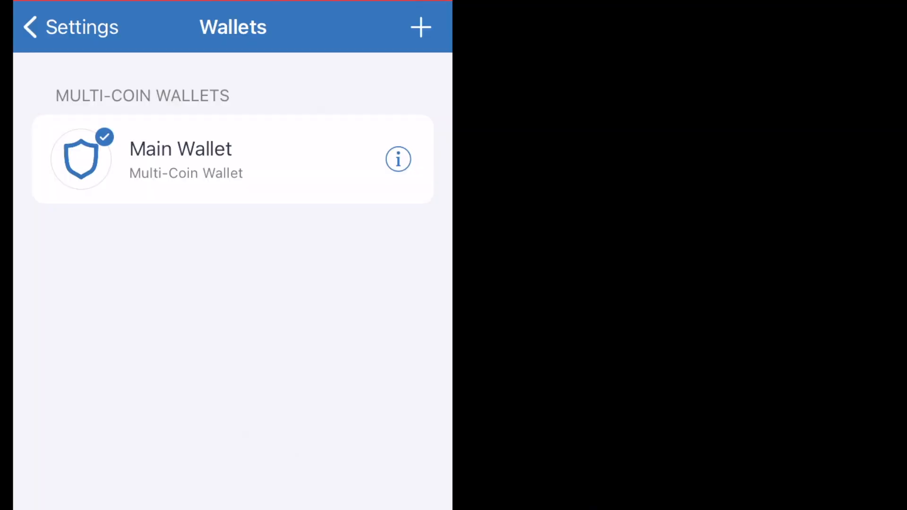
click(398, 159)
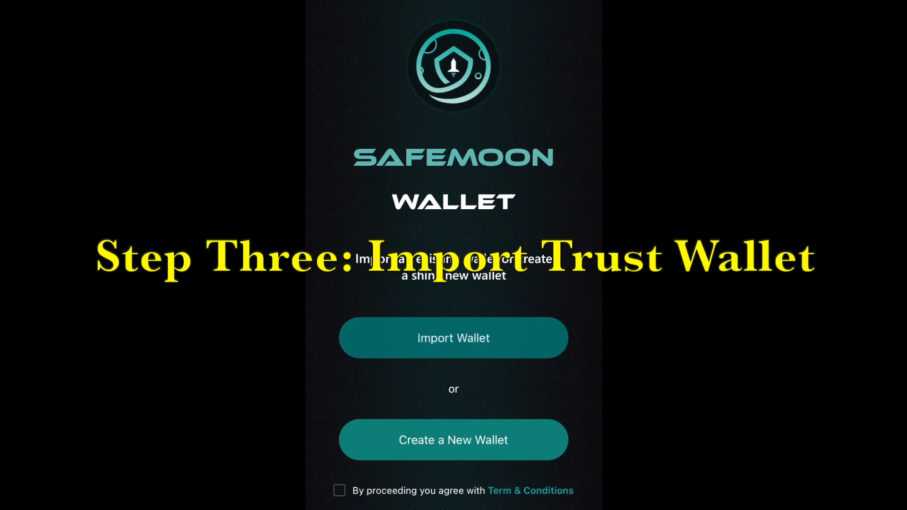
Step: Import the existing wallet into SafeMoon Wallet using its recovery phrase
click(453, 337)
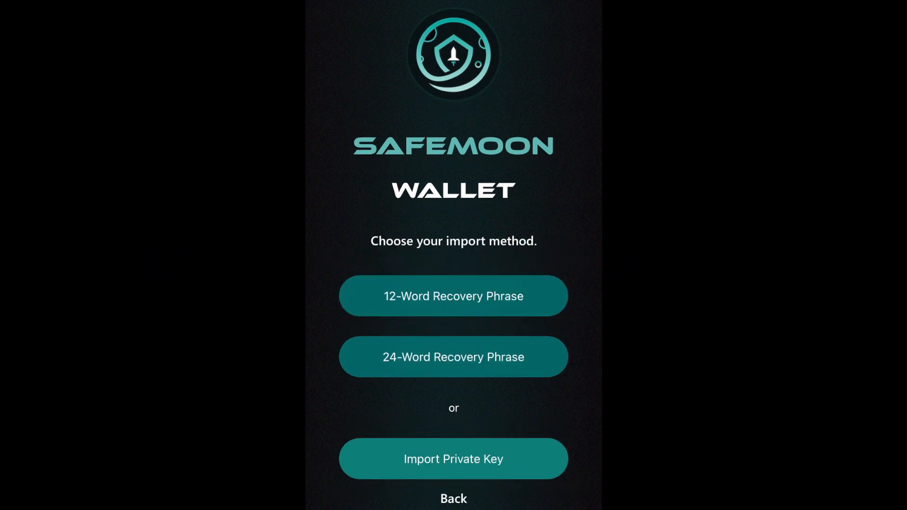
click(454, 295)
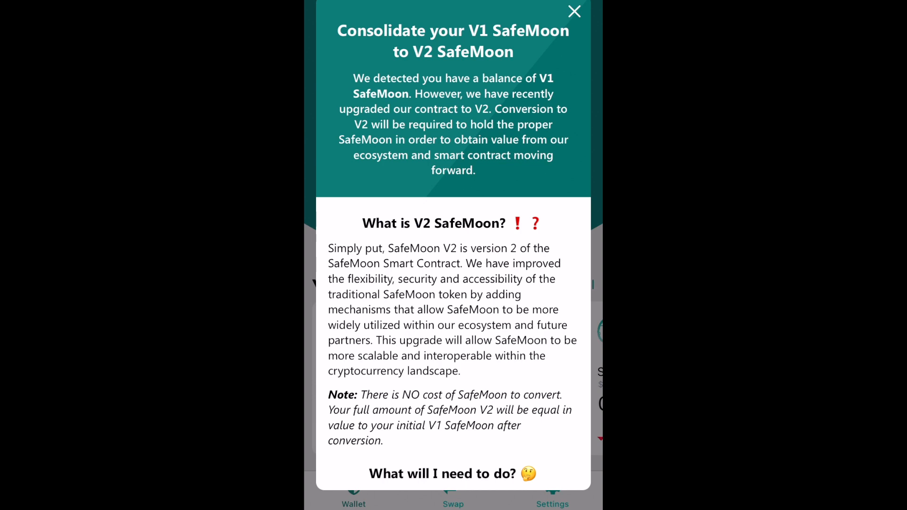
Step: Read through the consolidation notice and choose Consolidate Now for V1 SafeMoon
scroll(down, 3)
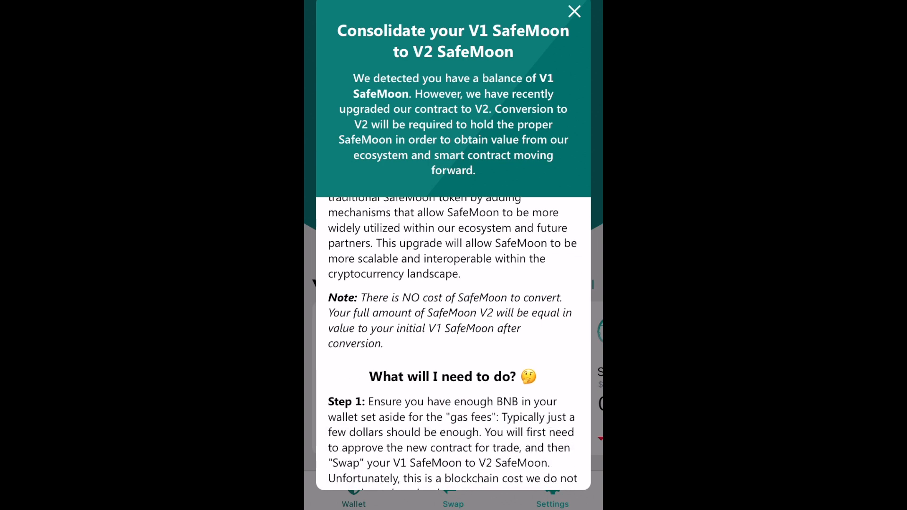
scroll(down, 3)
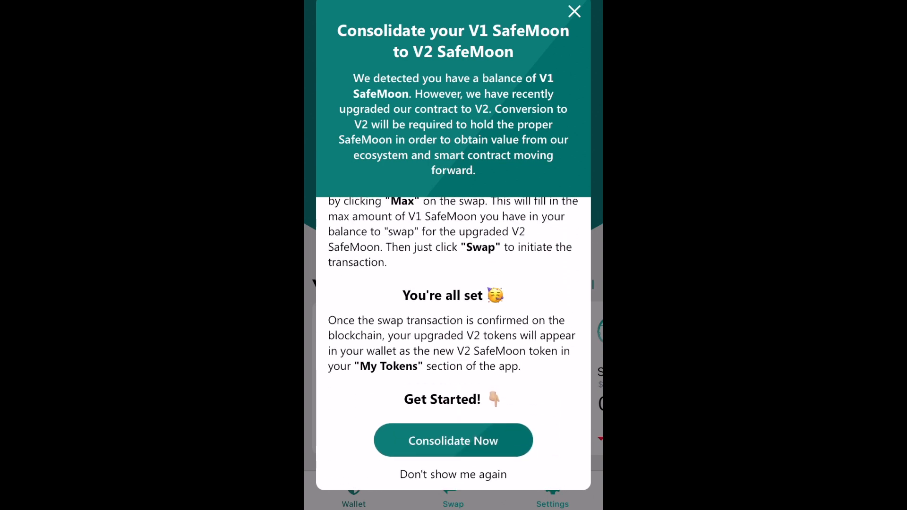
click(453, 440)
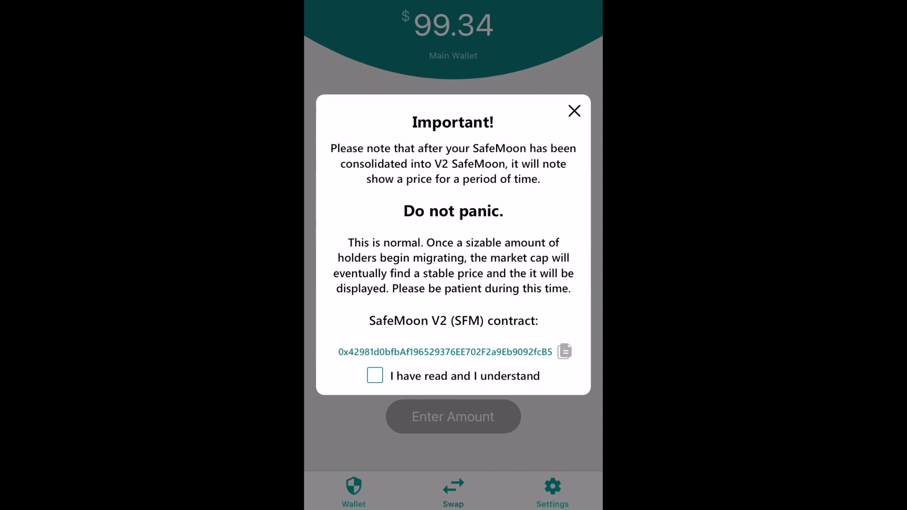
Step: Confirm 'I have read and I understand' and close the Important price notice
click(374, 376)
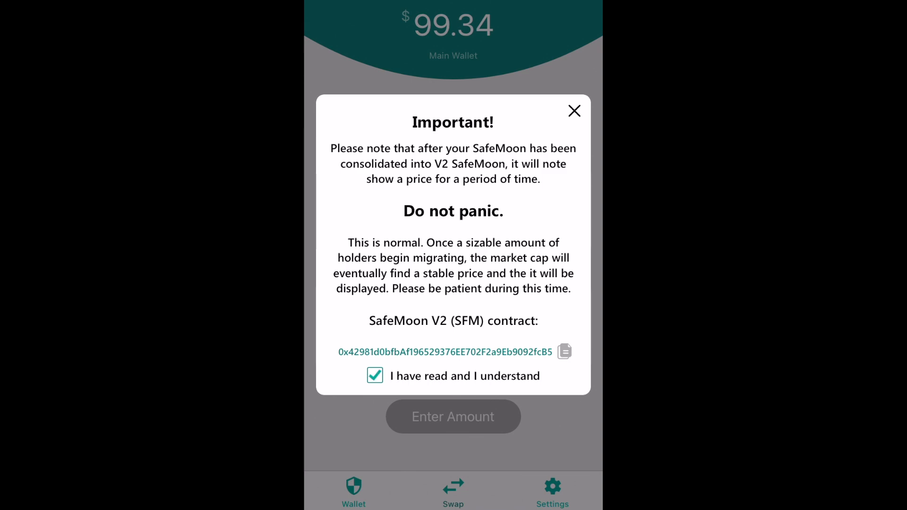
click(574, 111)
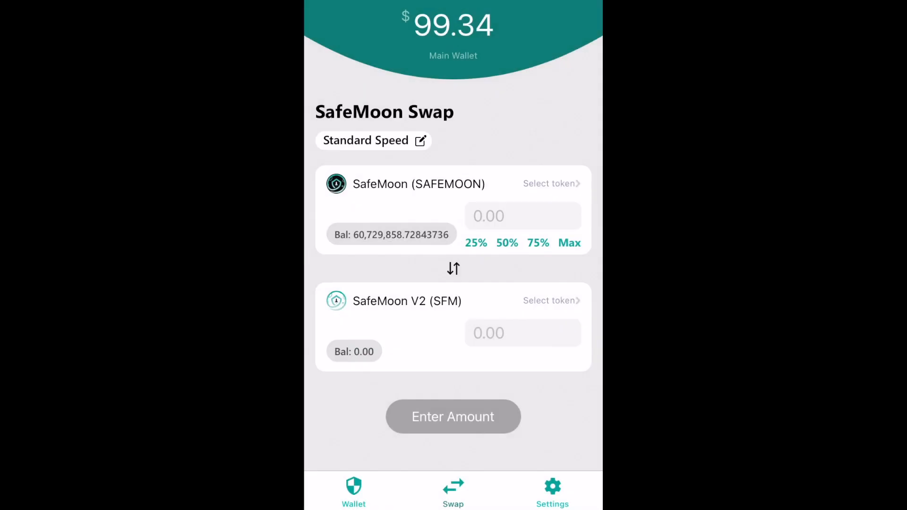
Step: Swap the maximum V1 SafeMoon balance for SafeMoon V2
click(569, 243)
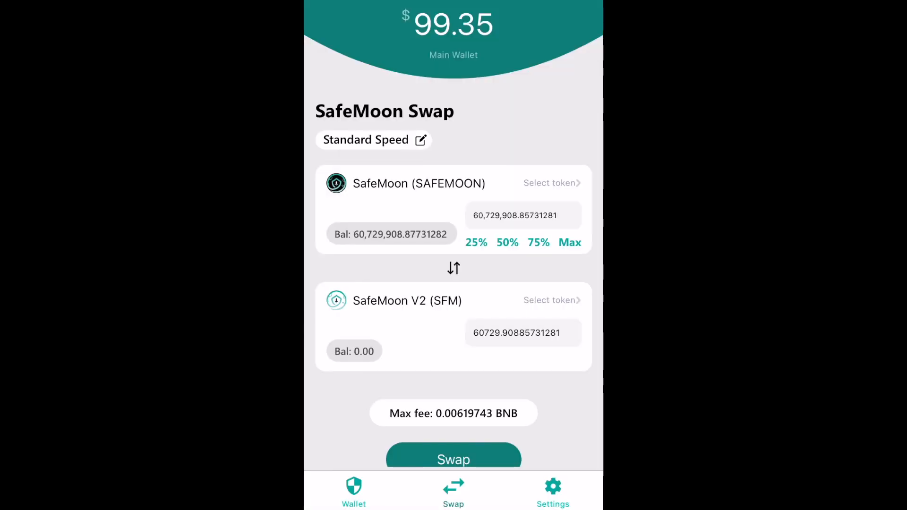
scroll(down, 3)
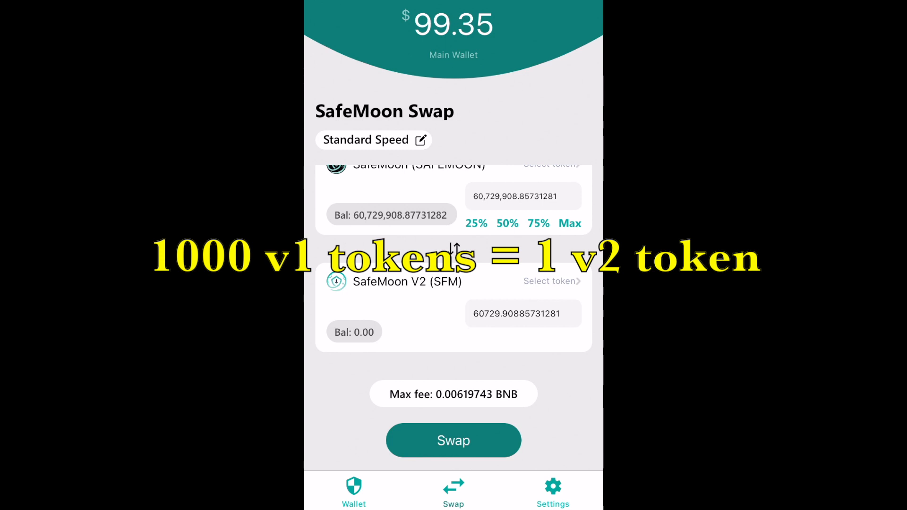
click(453, 440)
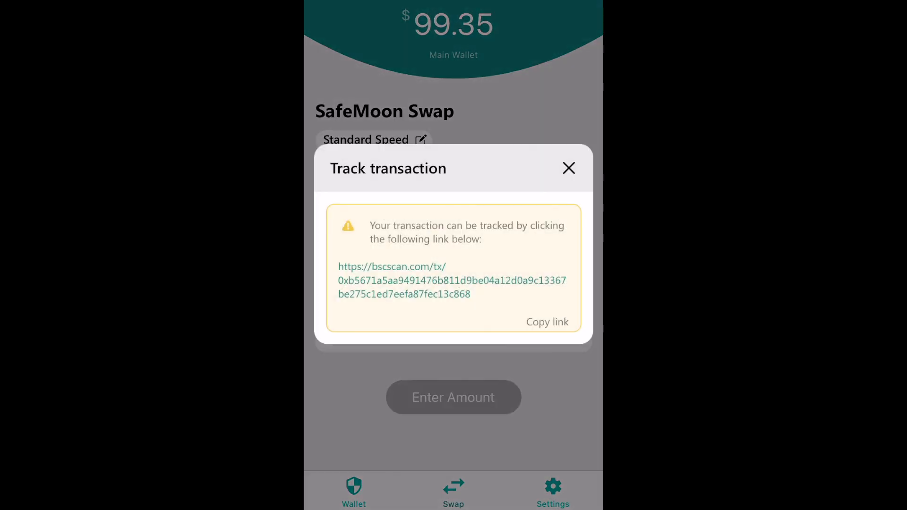
Step: Close the Track transaction dialog and view the 60,729.90885731 SafeMoon V2 balance under Your Tokens
click(569, 168)
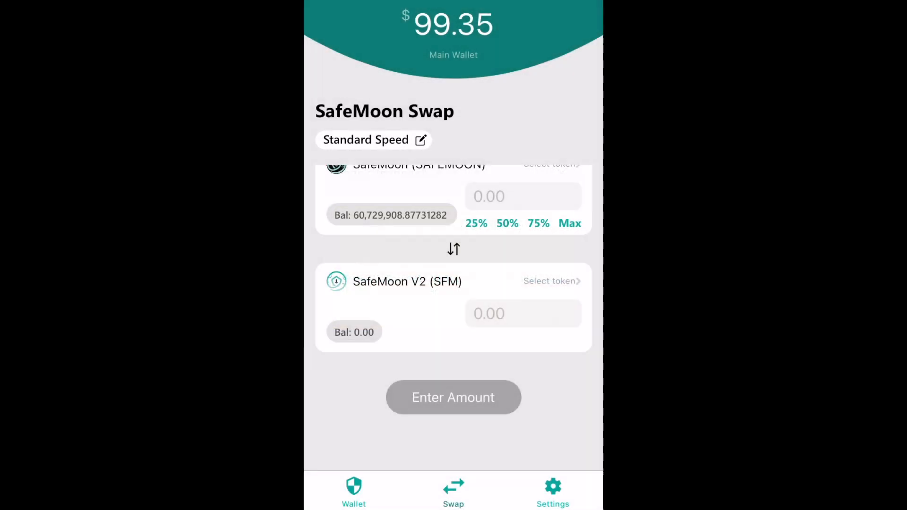
click(351, 491)
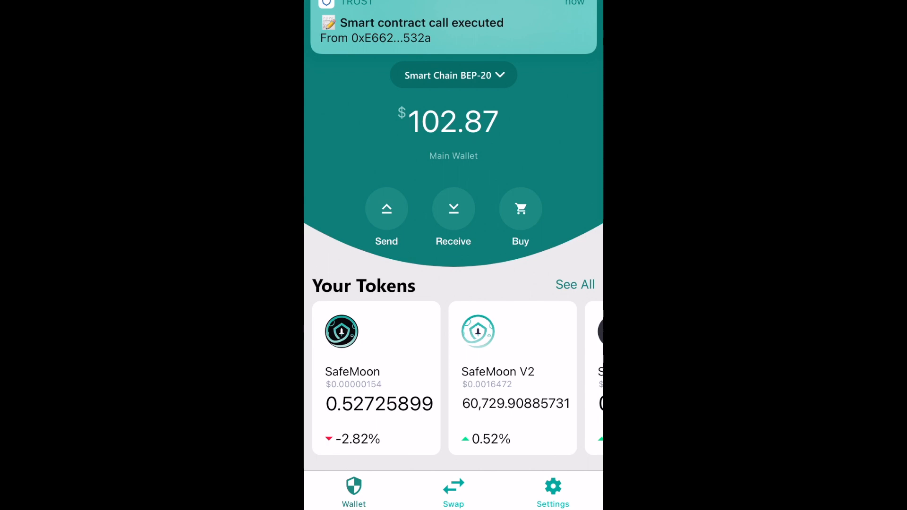
scroll(down, 3)
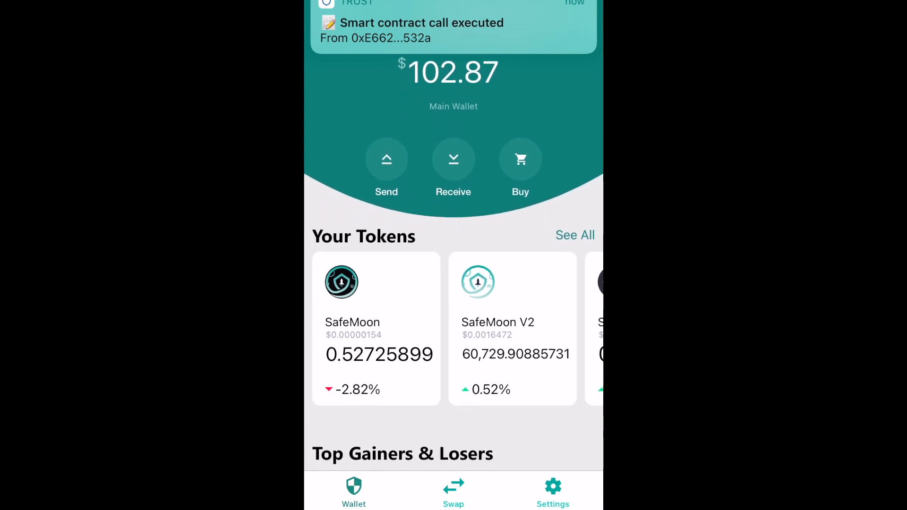